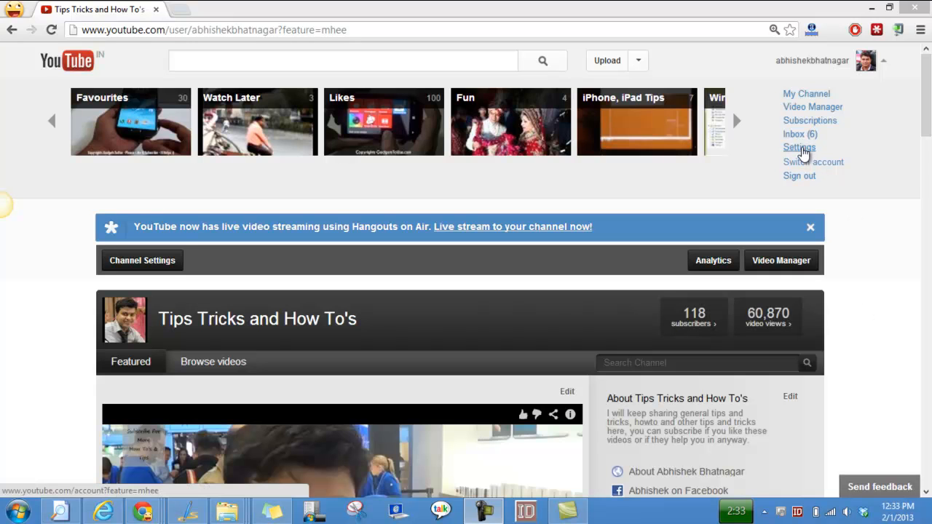
Choose Settings from the account menu to reach the account overview
{"action": "left_click", "coordinate": [799, 147]}
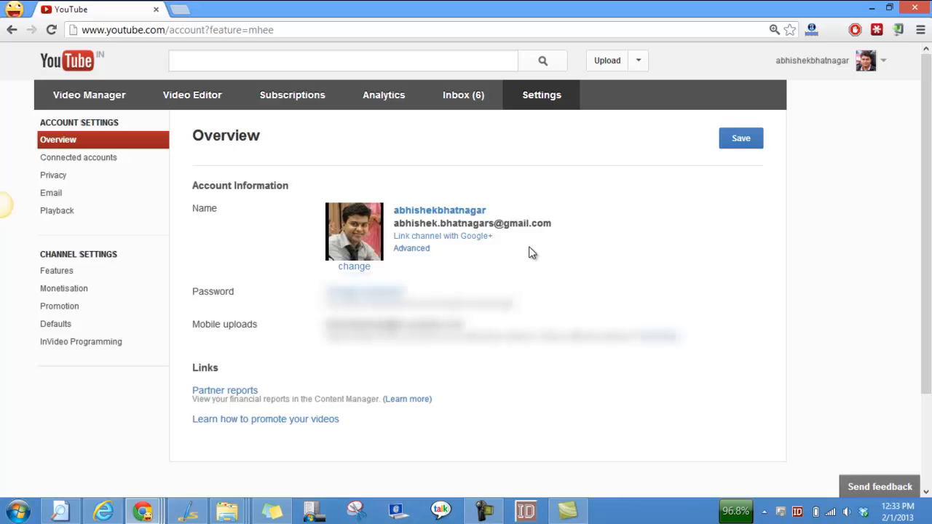
{"action": "mouse_move", "coordinate": [443, 236]}
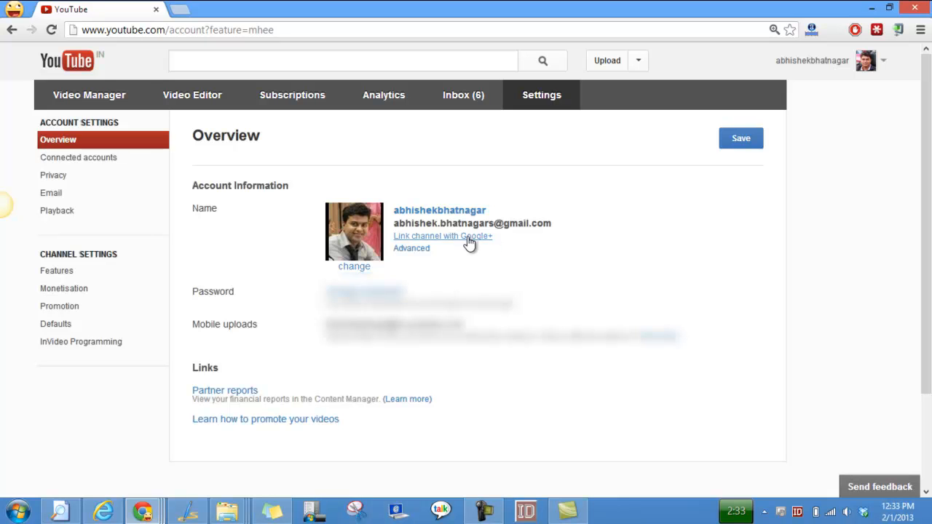
{"action": "mouse_move", "coordinate": [411, 248]}
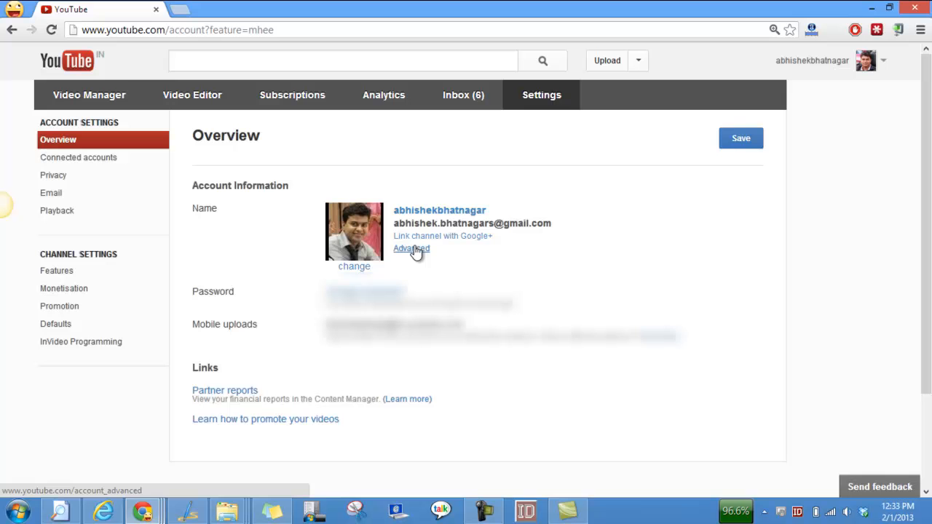
Open the Advanced account settings page from the Overview
{"action": "left_click", "coordinate": [411, 249]}
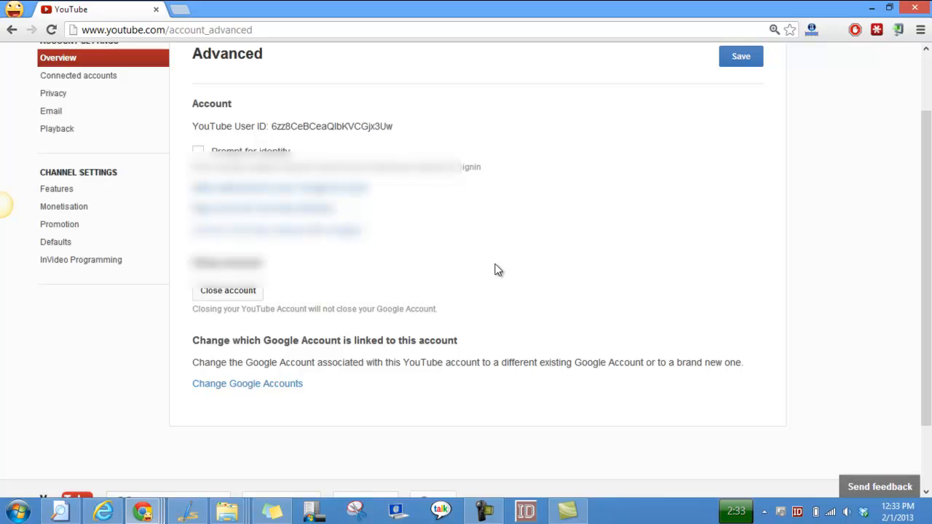
{"action": "scroll", "scroll_direction": "up", "scroll_amount": 3}
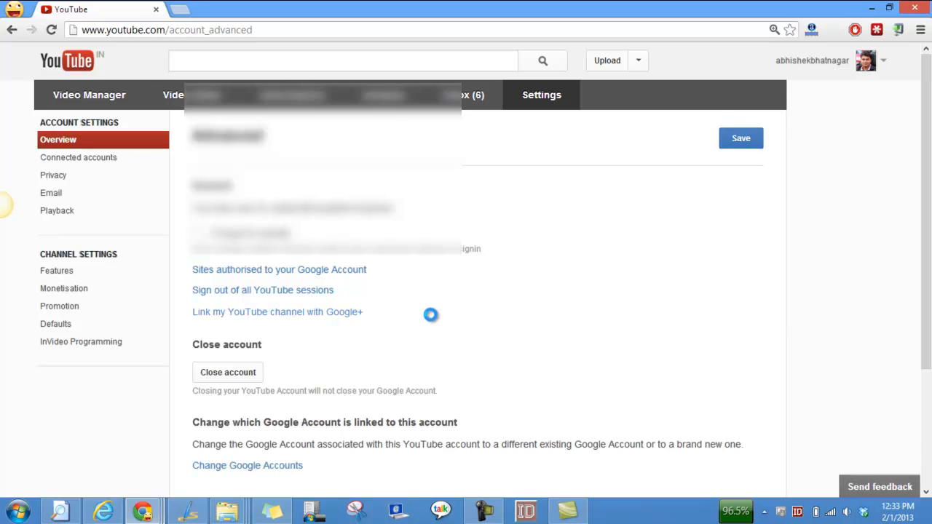
Start 'Link my YouTube channel with Google+' and expand 'Show more' in Get a better name
{"action": "left_click", "coordinate": [278, 312]}
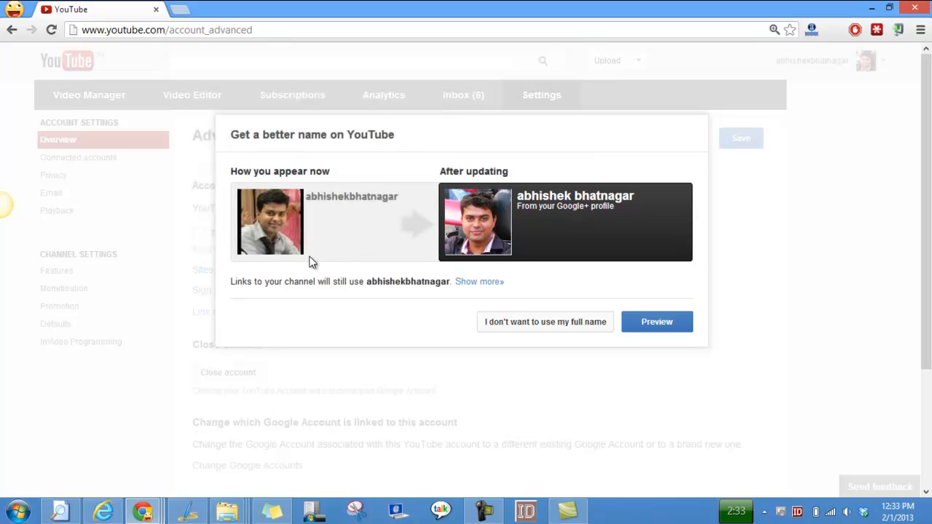
{"action": "mouse_move", "coordinate": [473, 233]}
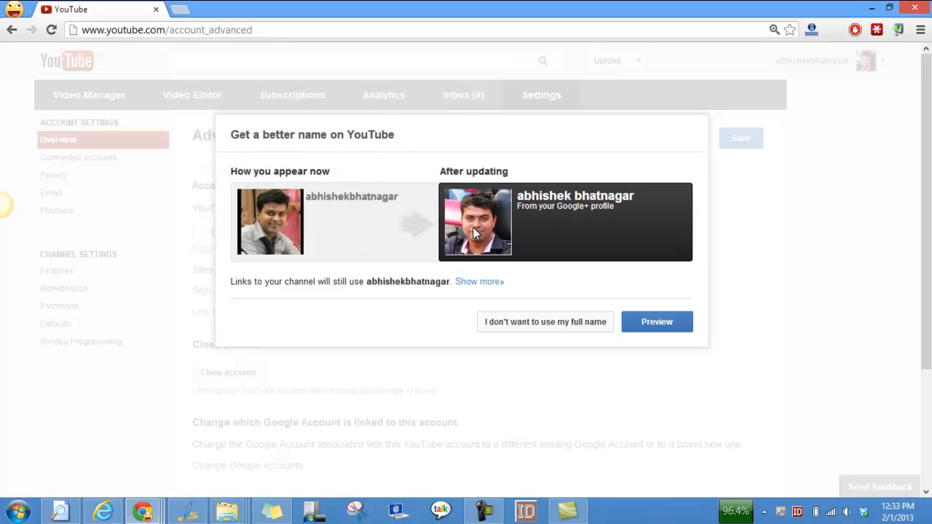
{"action": "mouse_move", "coordinate": [560, 211]}
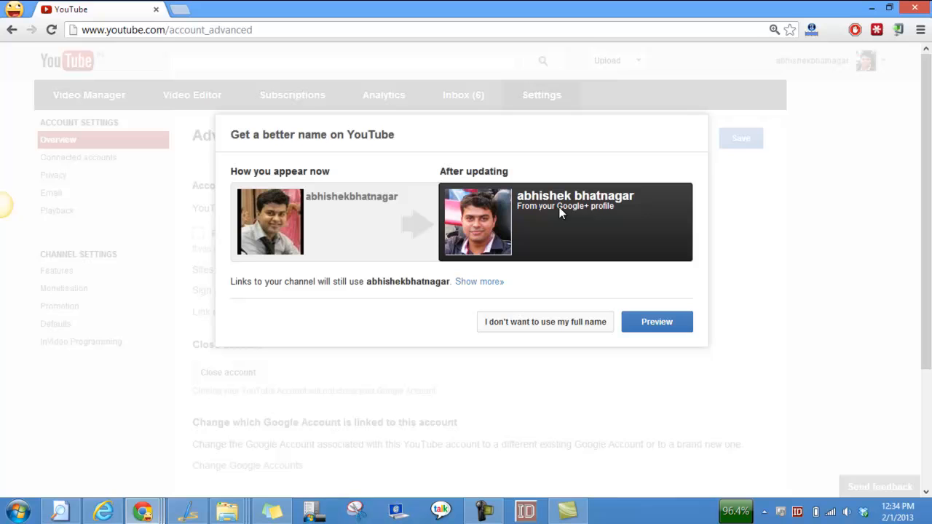
{"action": "mouse_move", "coordinate": [413, 293]}
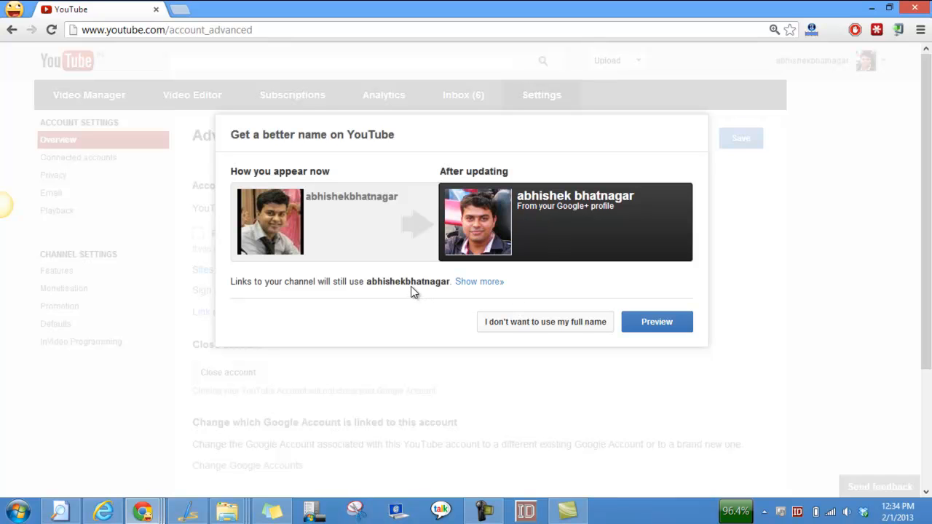
{"action": "mouse_move", "coordinate": [353, 253]}
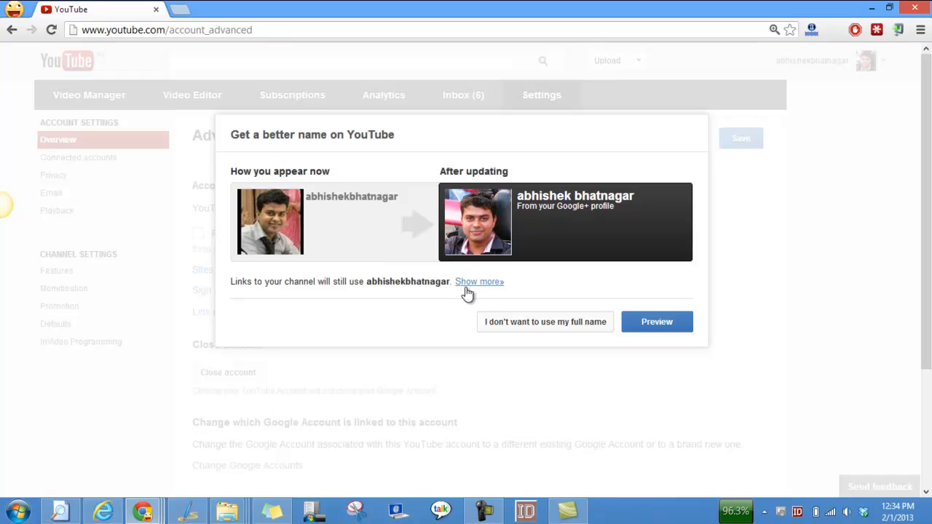
{"action": "mouse_move", "coordinate": [484, 290]}
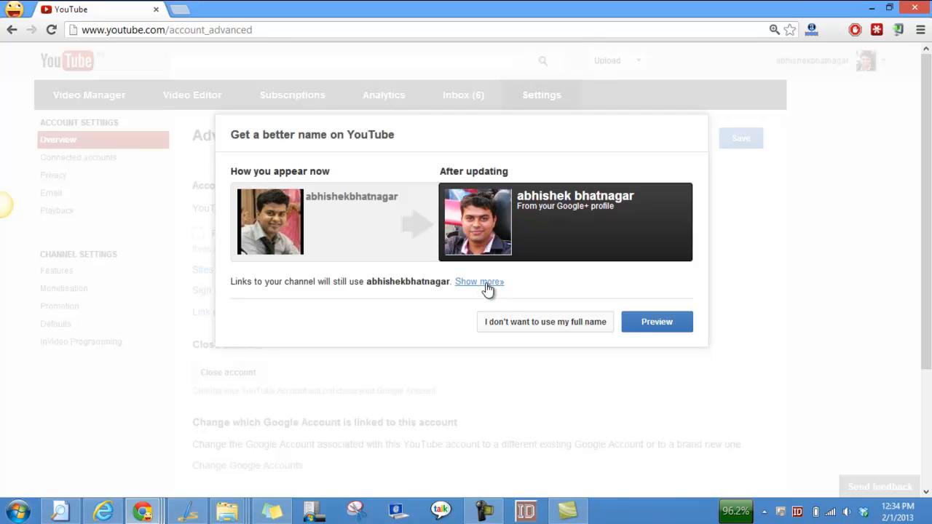
{"action": "left_click", "coordinate": [479, 282]}
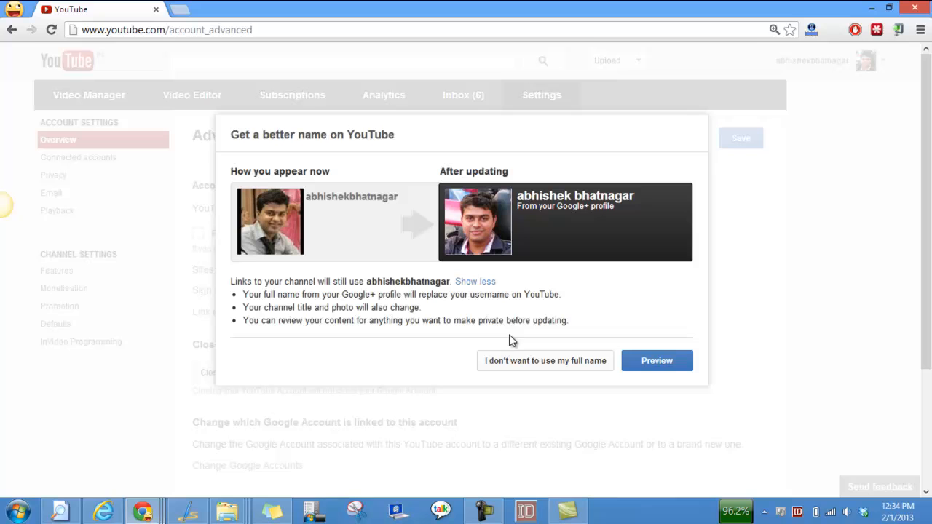
{"action": "mouse_move", "coordinate": [494, 361]}
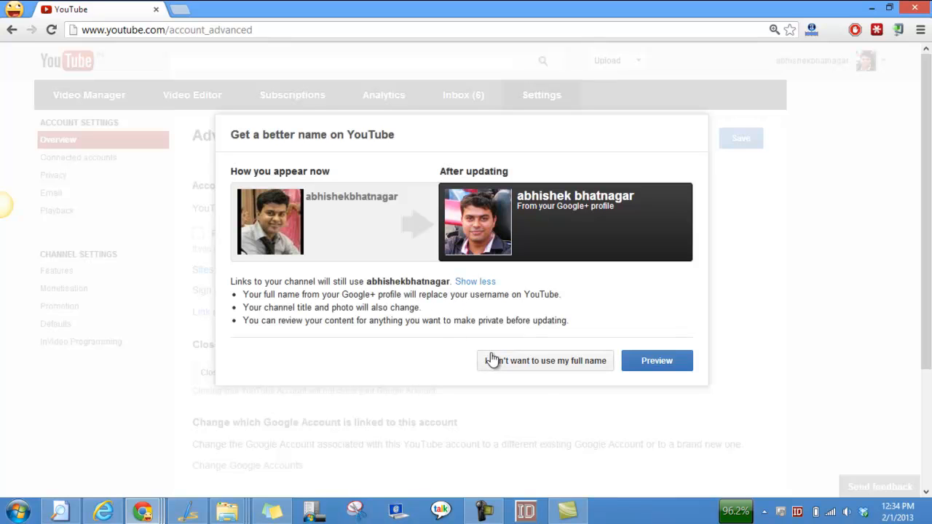
{"action": "mouse_move", "coordinate": [521, 367]}
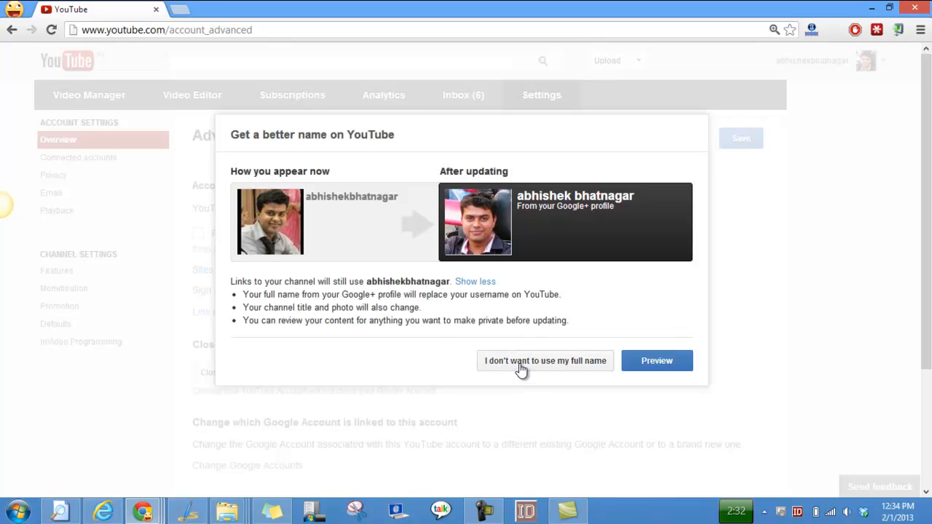
Decline the Google+ full name with 'I don't want to use my full name'
{"action": "left_click", "coordinate": [545, 361]}
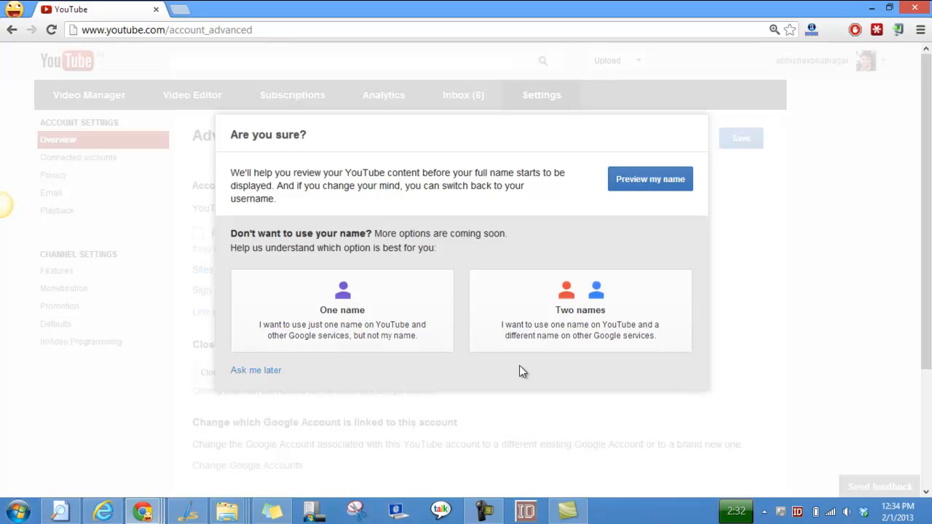
{"action": "mouse_move", "coordinate": [539, 367]}
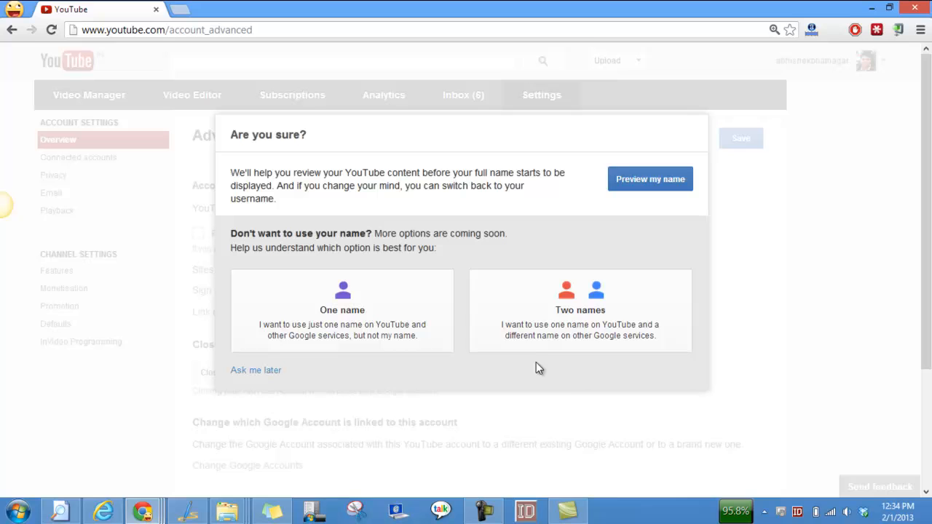
{"action": "mouse_move", "coordinate": [548, 326]}
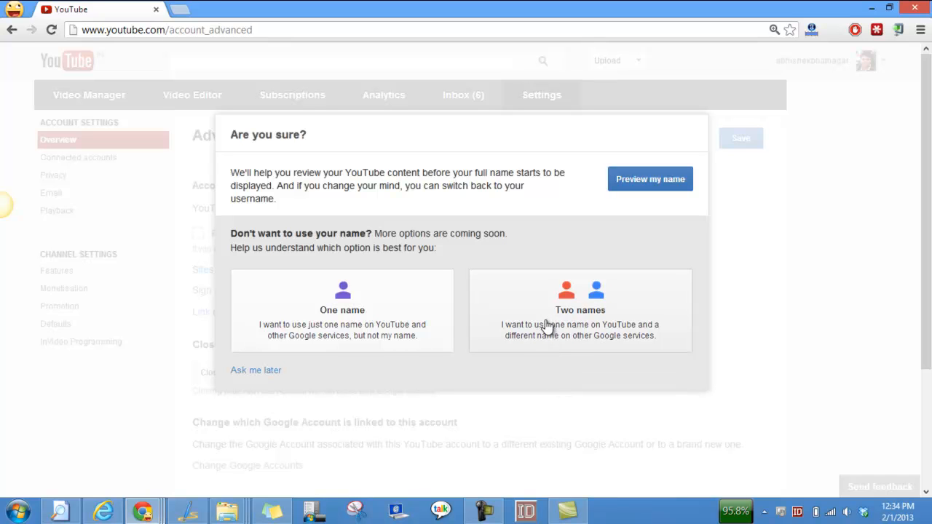
{"action": "mouse_move", "coordinate": [579, 326]}
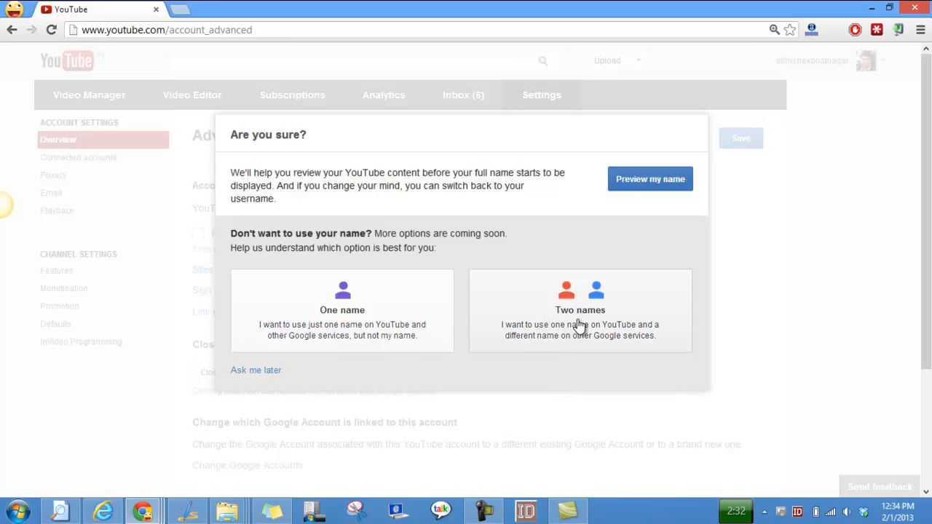
{"action": "mouse_move", "coordinate": [599, 326]}
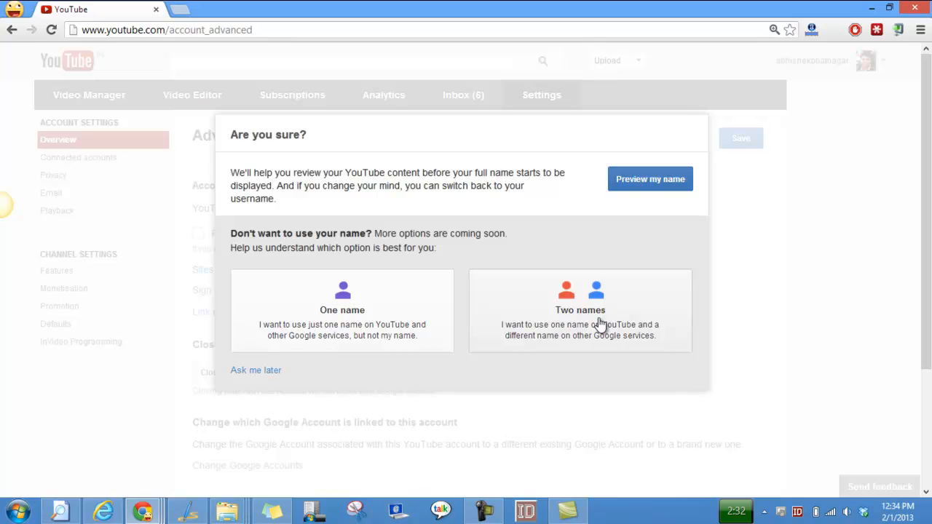
{"action": "mouse_move", "coordinate": [353, 321]}
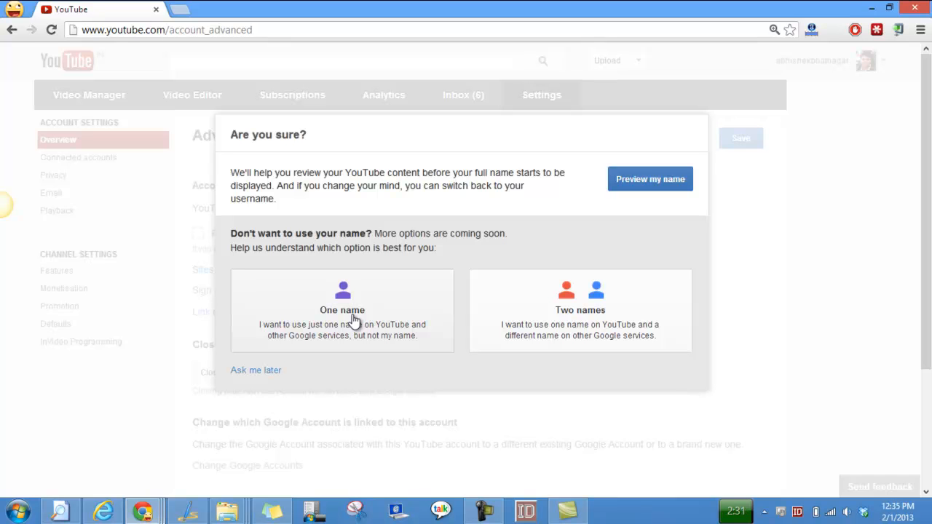
{"action": "mouse_move", "coordinate": [466, 326]}
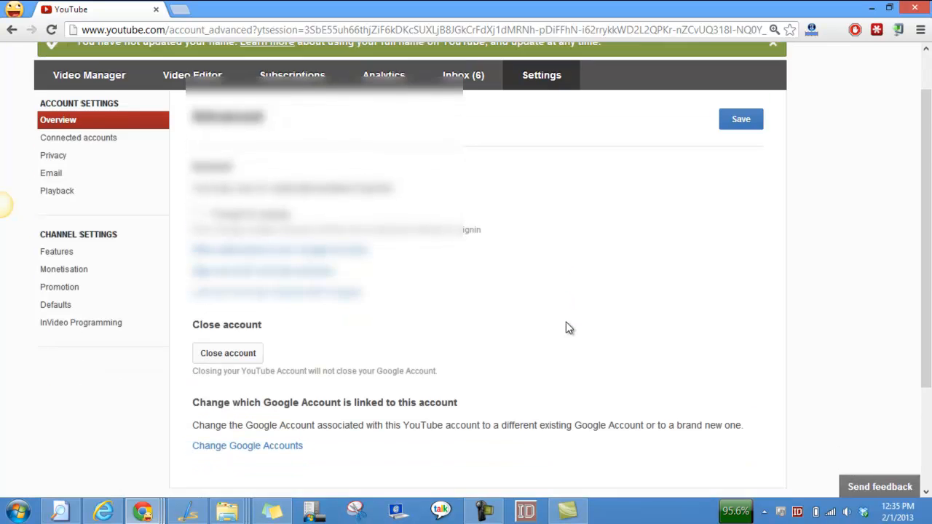
Save the Advanced settings page changes
{"action": "scroll", "scroll_direction": "up", "scroll_amount": 3}
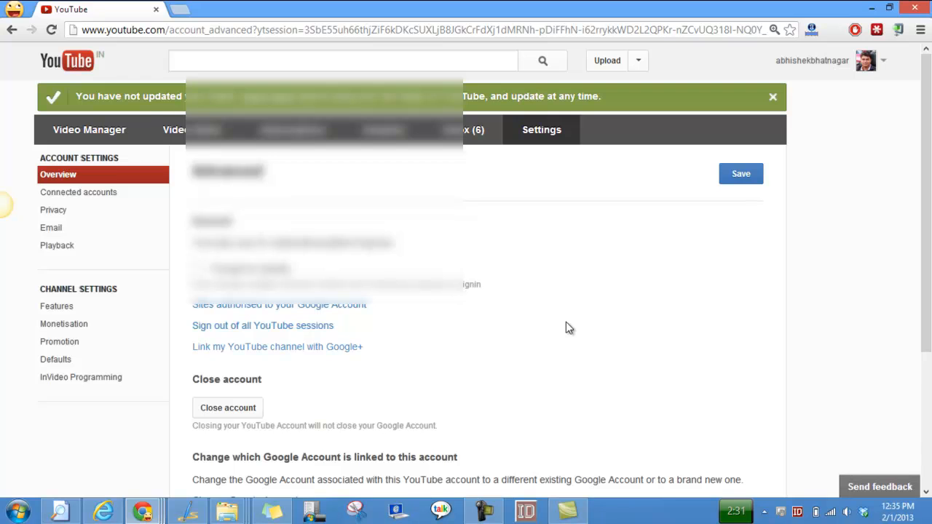
{"action": "mouse_move", "coordinate": [703, 289]}
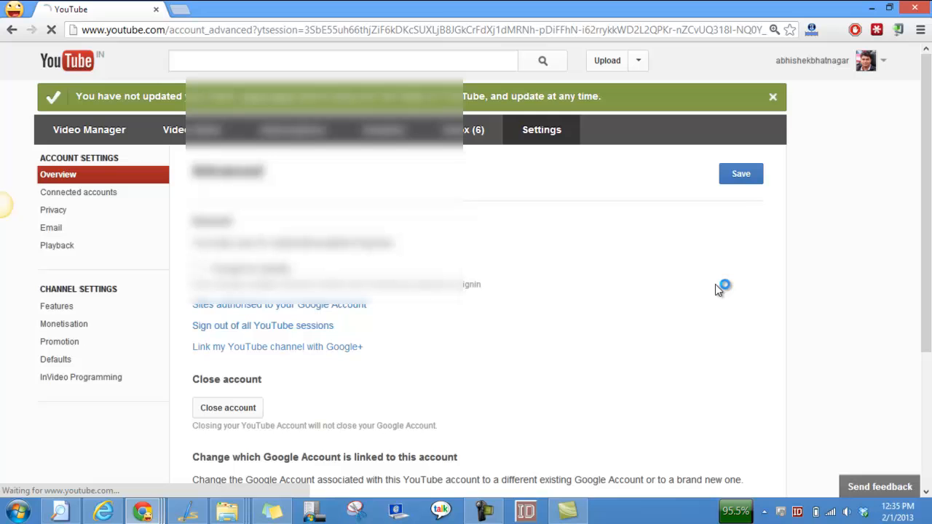
{"action": "left_click", "coordinate": [740, 174]}
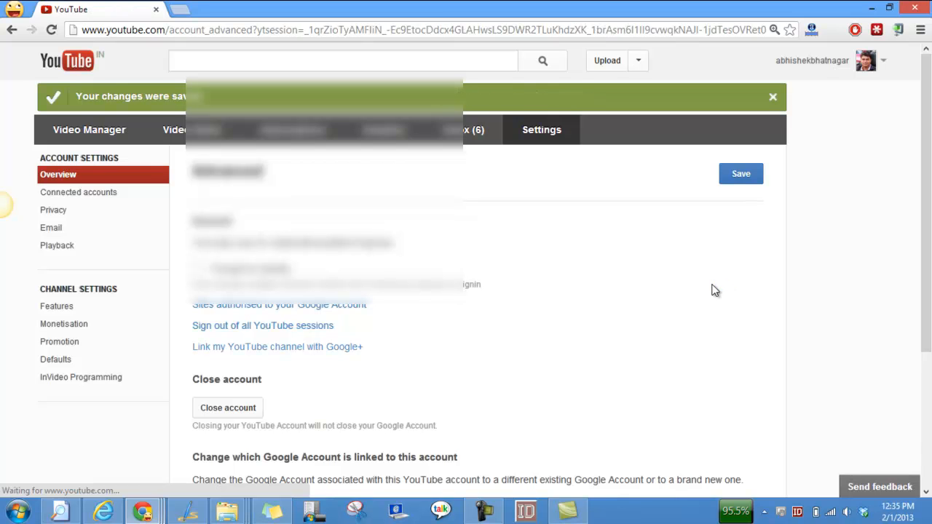
{"action": "mouse_move", "coordinate": [510, 303]}
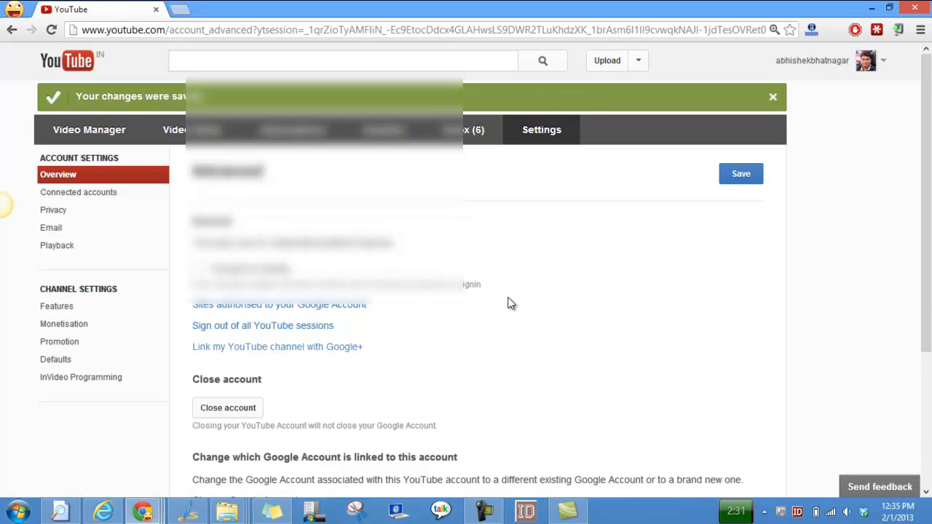
{"action": "mouse_move", "coordinate": [521, 307]}
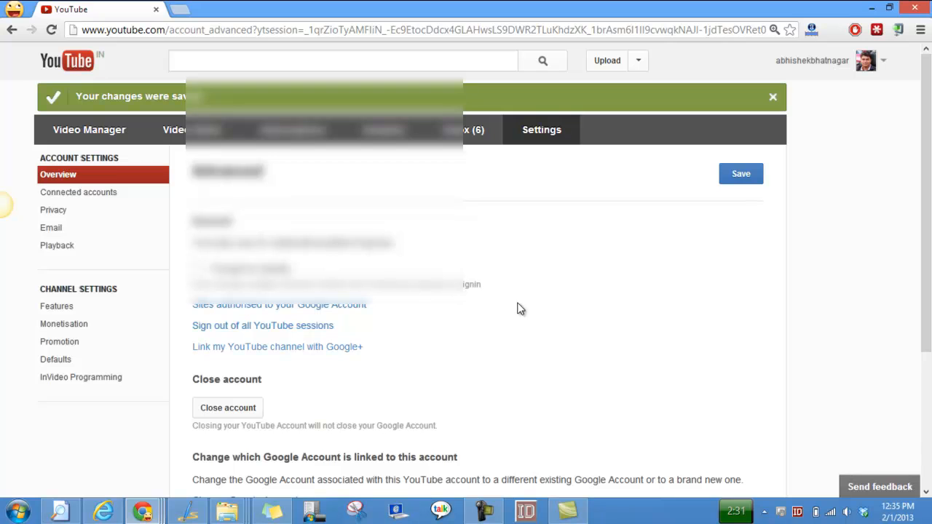